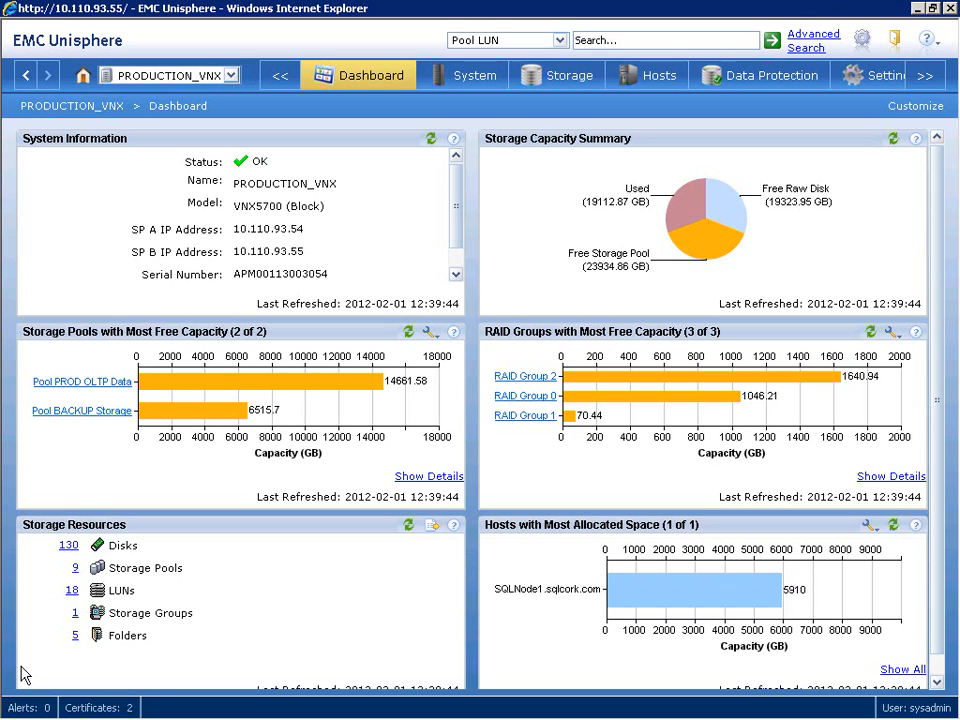
Step: Switch from the PRODUCTION_VNX dashboard to the System tab's Monitoring and Alerts page
left_click(235, 75)
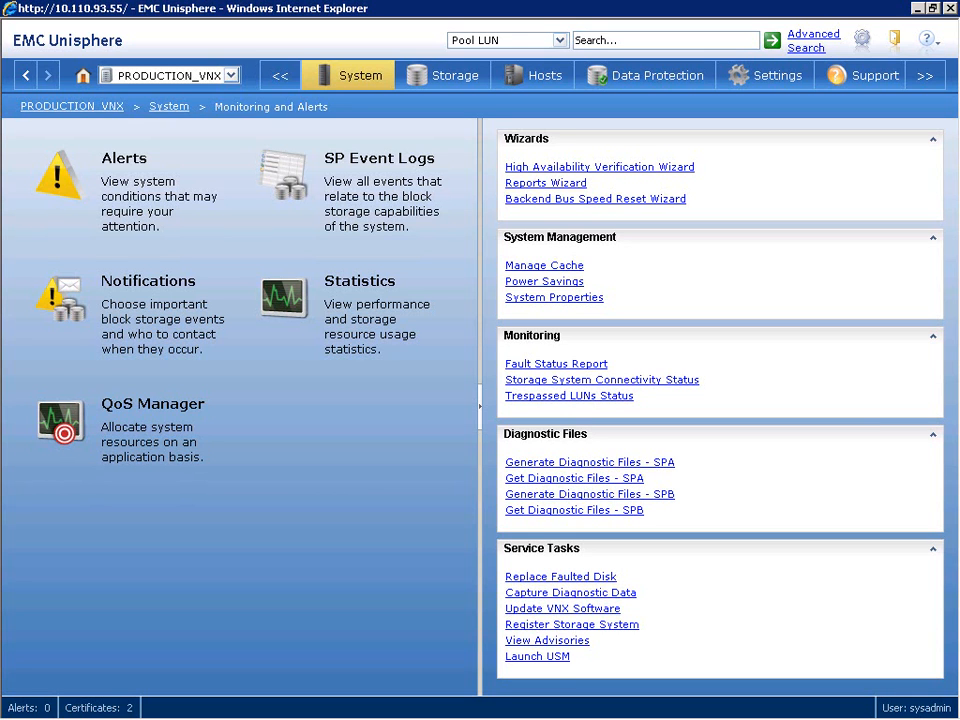
Step: Open the Storage tab showing LUNs, Storage Pools and storage wizards
left_click(451, 75)
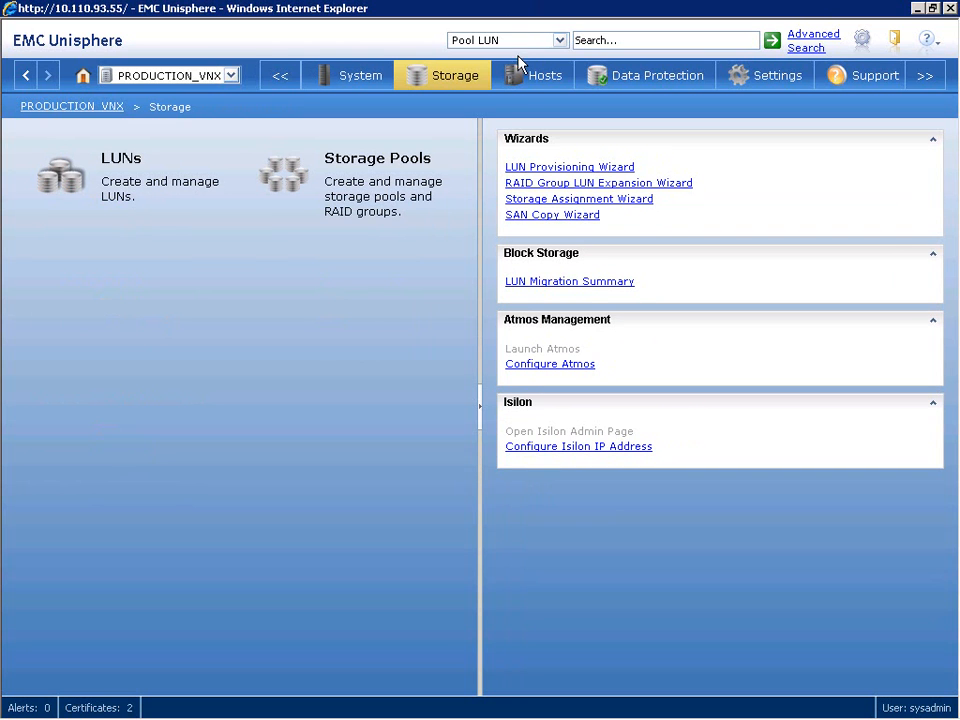
Step: View the Hosts page, then finish on the Support page with How To's, Help and Downloads
left_click(541, 75)
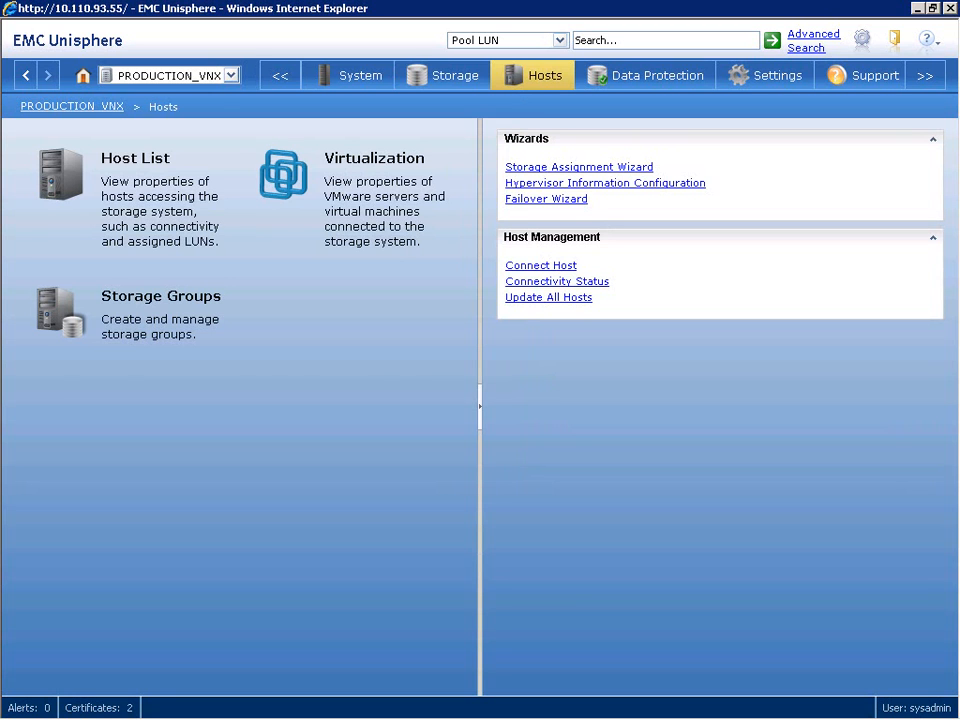
left_click(875, 75)
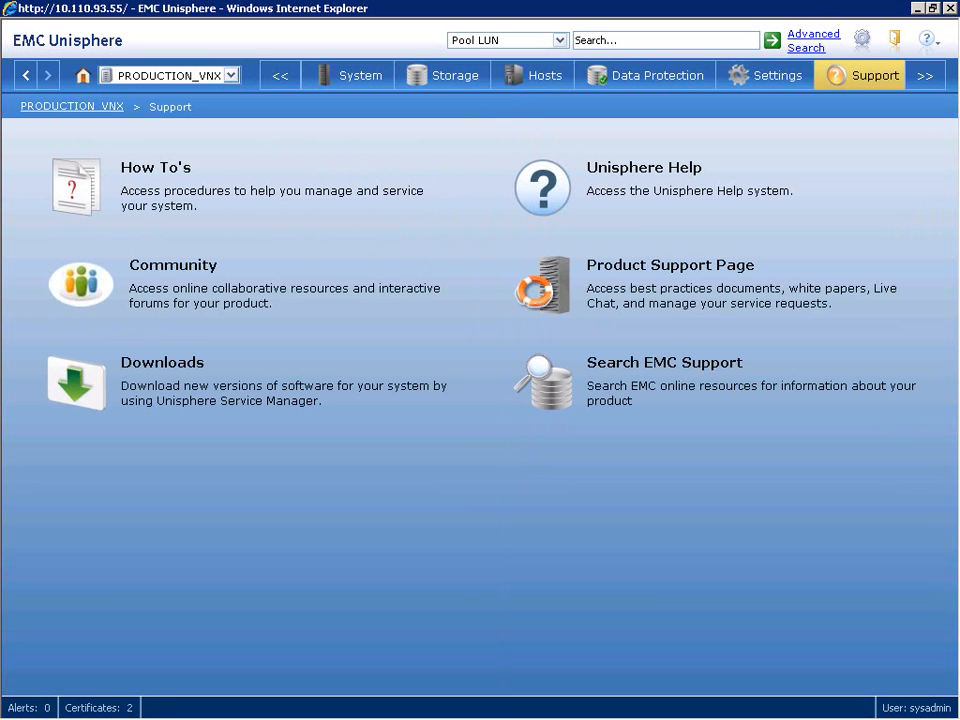